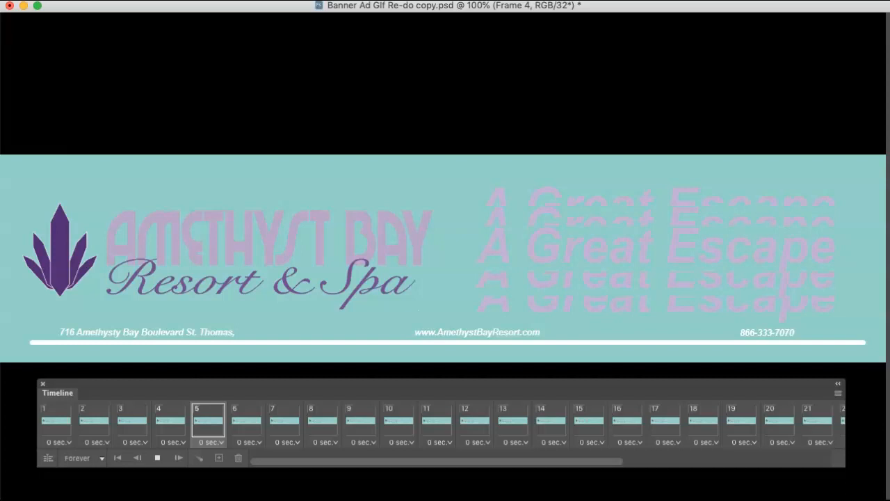
Step forward through a couple of the banner's animation frames in the timeline.
{"action": "left_click", "coordinate": [245, 420]}
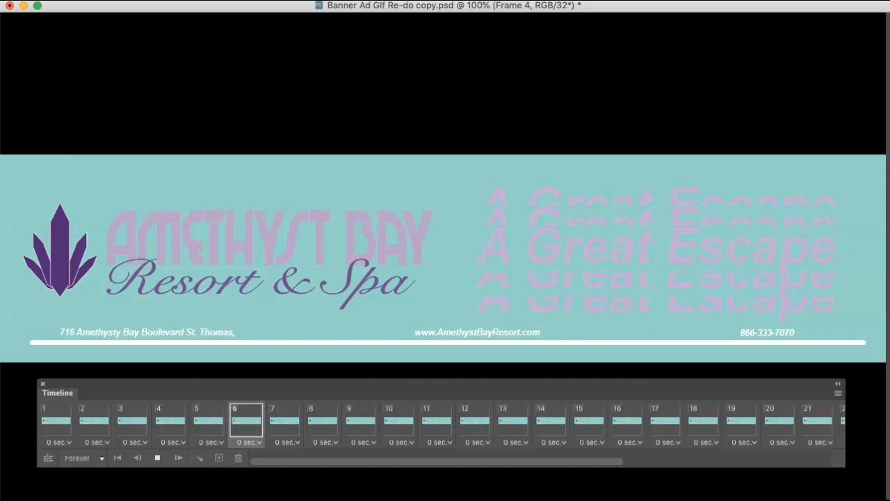
{"action": "left_click", "coordinate": [285, 424]}
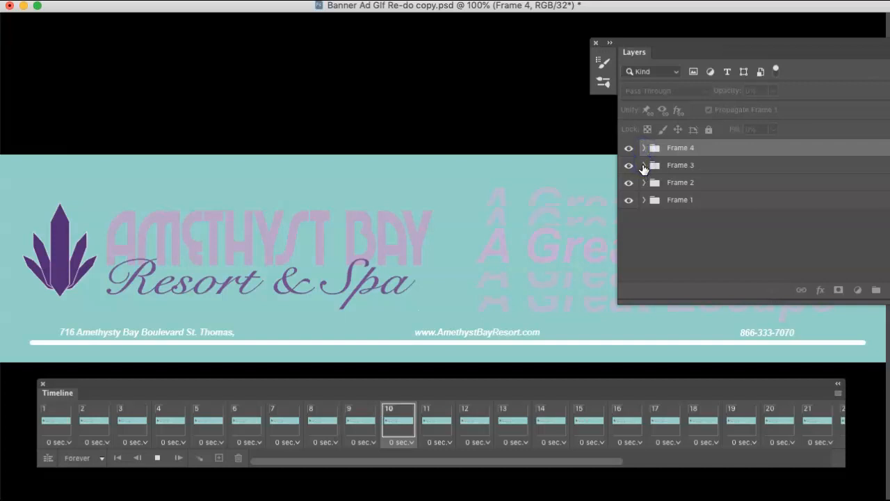
{"action": "mouse_move", "coordinate": [687, 76]}
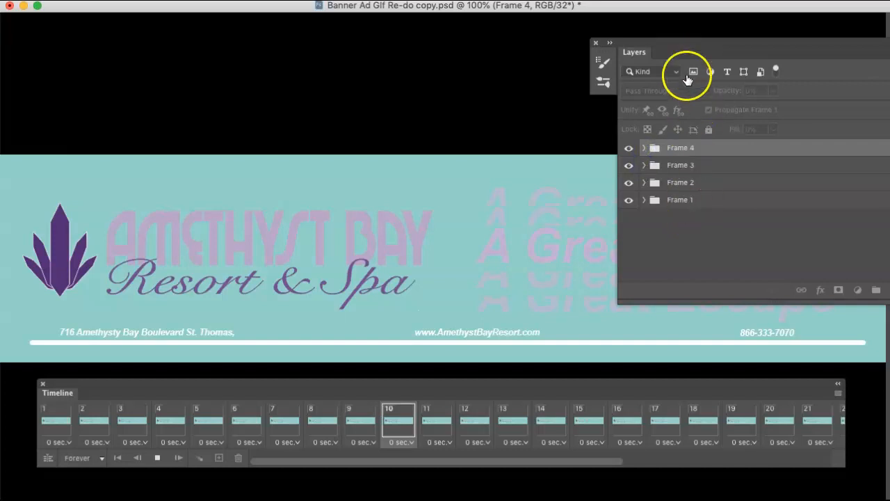
{"action": "mouse_move", "coordinate": [737, 47]}
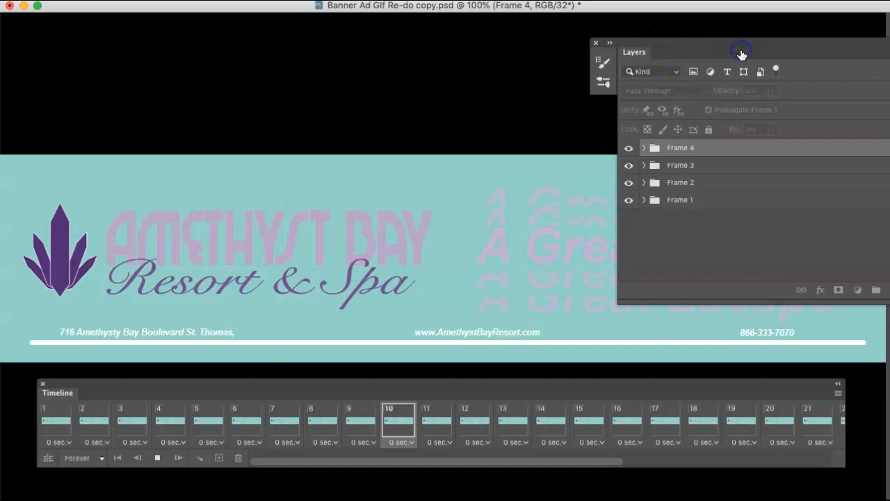
Close the layers list, preview a later frame, then return to the first frame.
{"action": "left_click", "coordinate": [436, 428]}
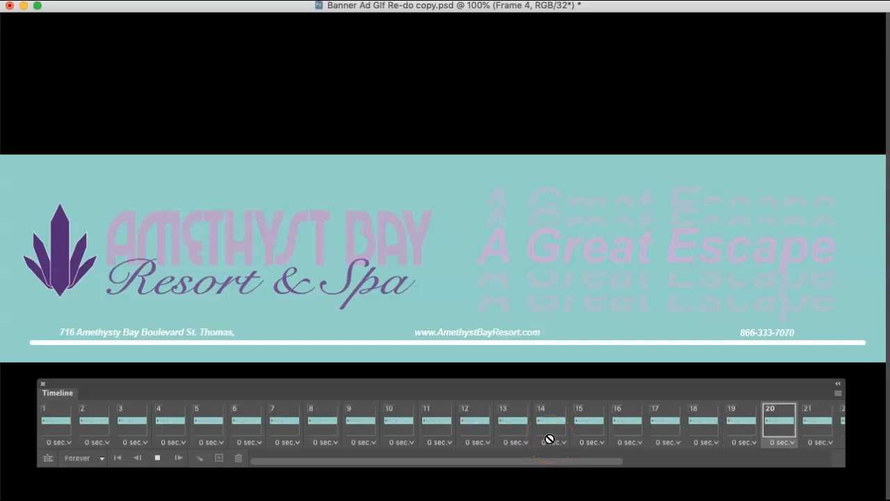
{"action": "left_click", "coordinate": [443, 422]}
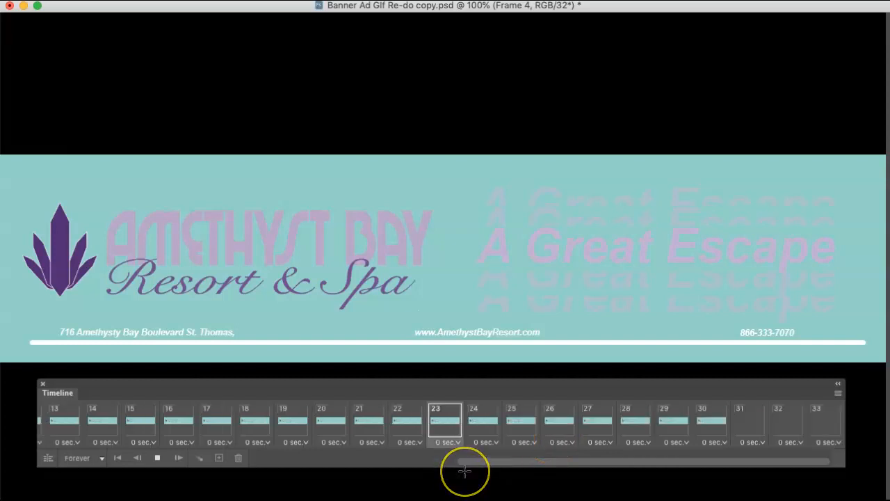
{"action": "left_click", "coordinate": [519, 423]}
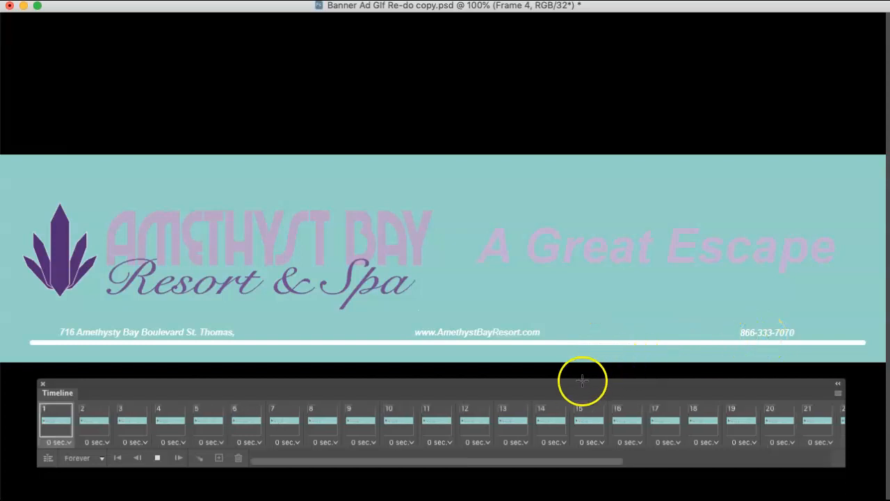
Step through successive frames to watch the 'A Great Escape' headline echo effect build.
{"action": "left_click", "coordinate": [95, 420]}
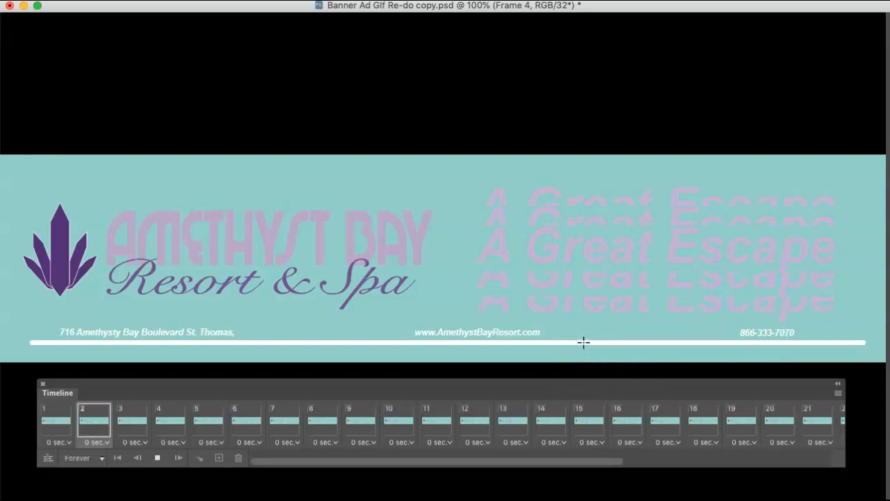
{"action": "left_click", "coordinate": [170, 422]}
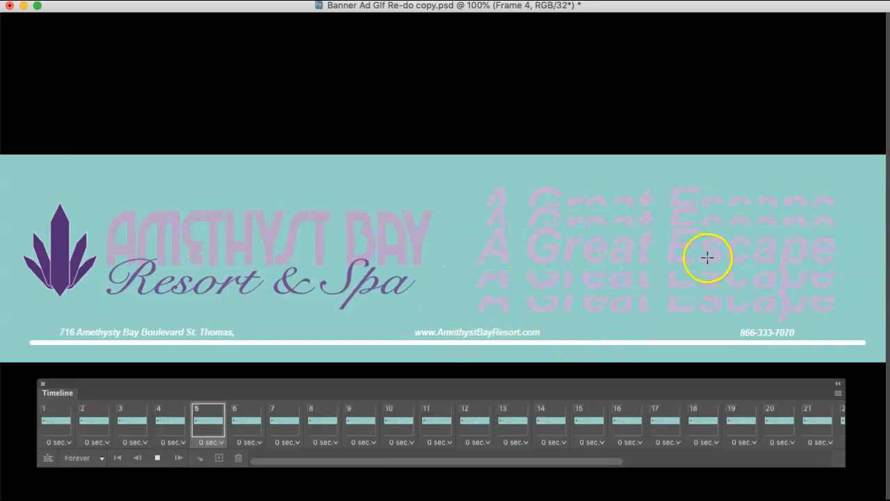
{"action": "left_click", "coordinate": [246, 420]}
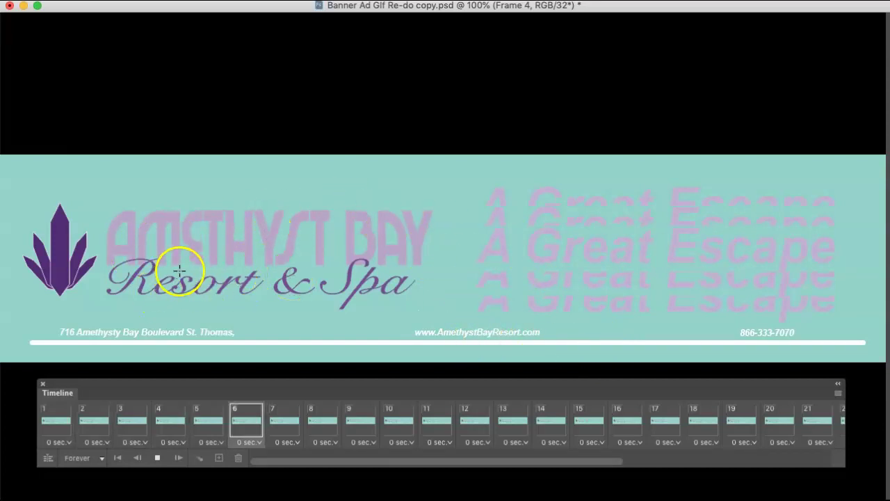
{"action": "left_click", "coordinate": [317, 421]}
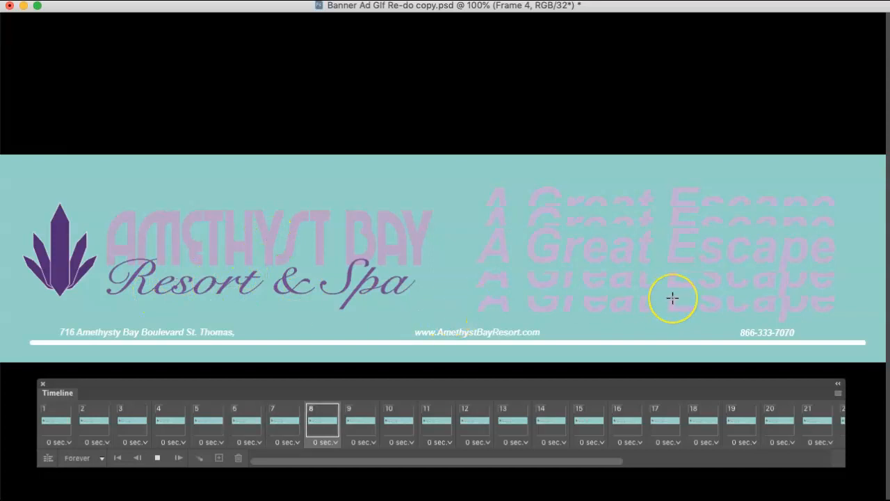
{"action": "left_click", "coordinate": [359, 423]}
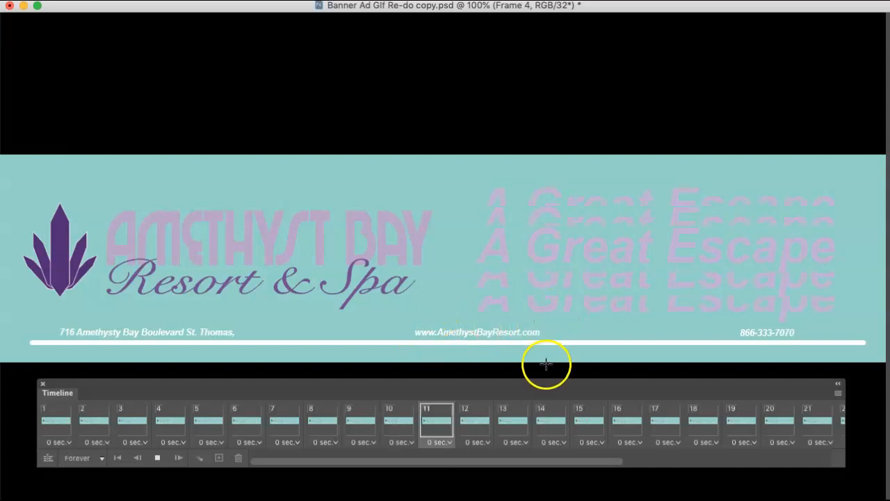
{"action": "left_click", "coordinate": [513, 420]}
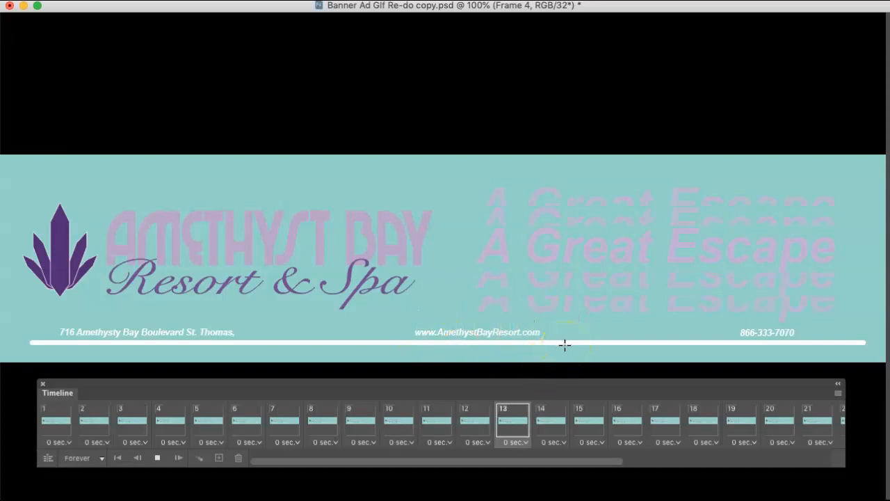
{"action": "left_click", "coordinate": [591, 424]}
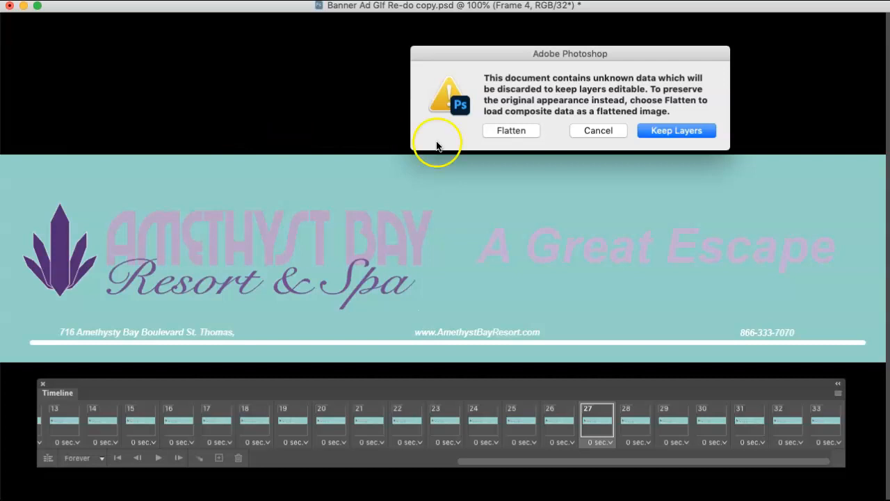
Answer the unknown-data warning with Keep Layers so the second banner opens editable.
{"action": "left_click", "coordinate": [676, 131]}
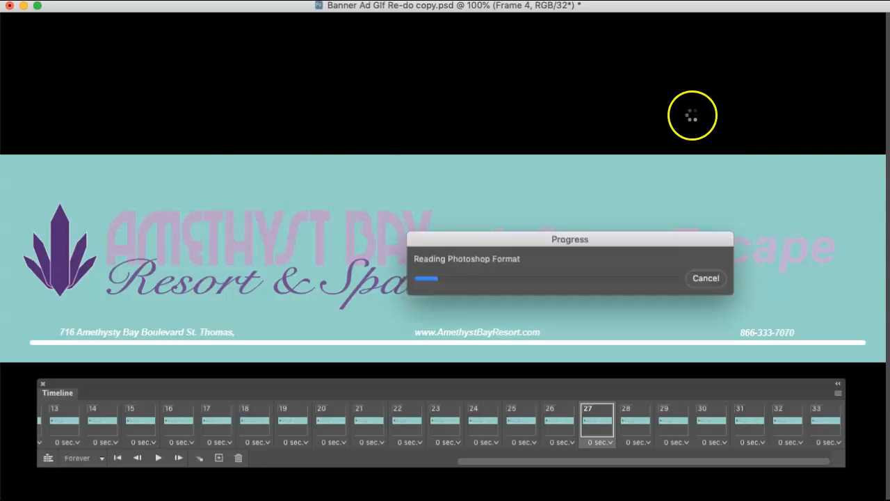
{"action": "mouse_move", "coordinate": [267, 59]}
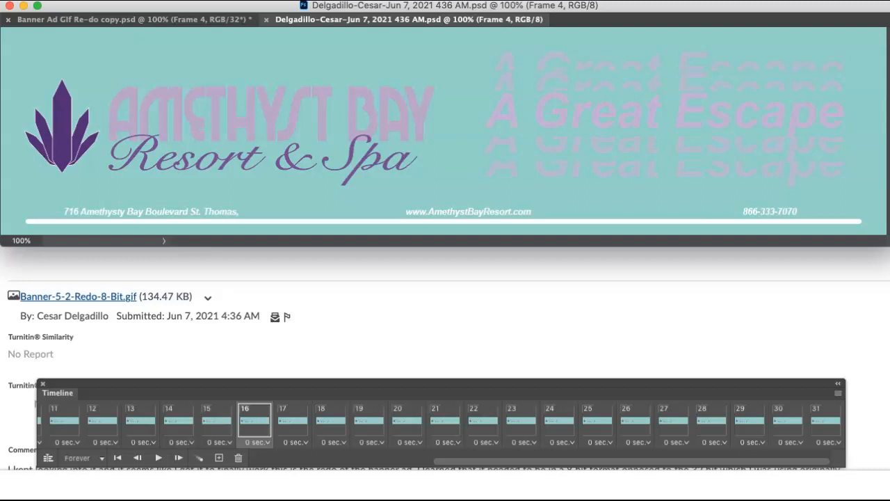
Bring up the file commands to reach the banner's export options.
{"action": "left_click", "coordinate": [21, 5]}
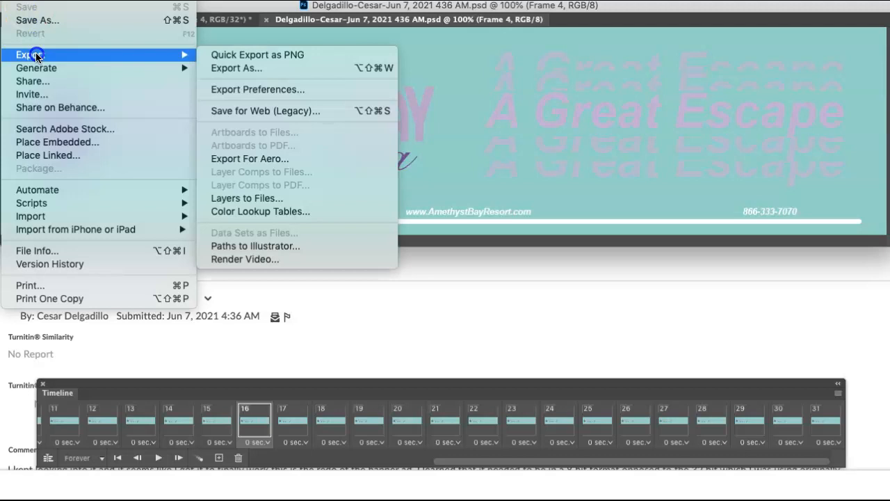
{"action": "mouse_move", "coordinate": [36, 67]}
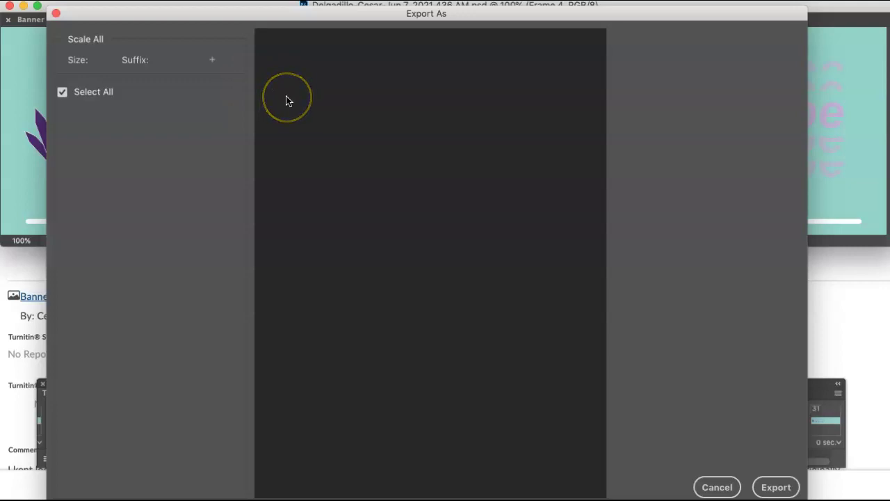
{"action": "mouse_move", "coordinate": [151, 70]}
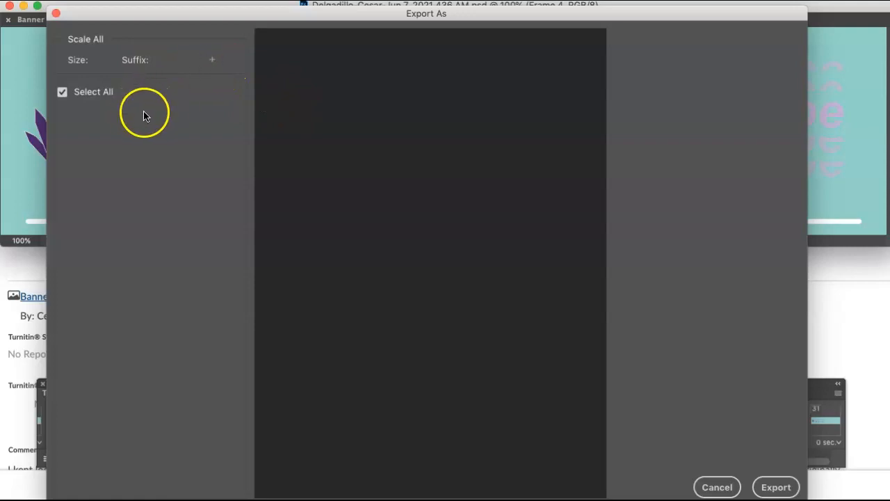
{"action": "mouse_move", "coordinate": [404, 150]}
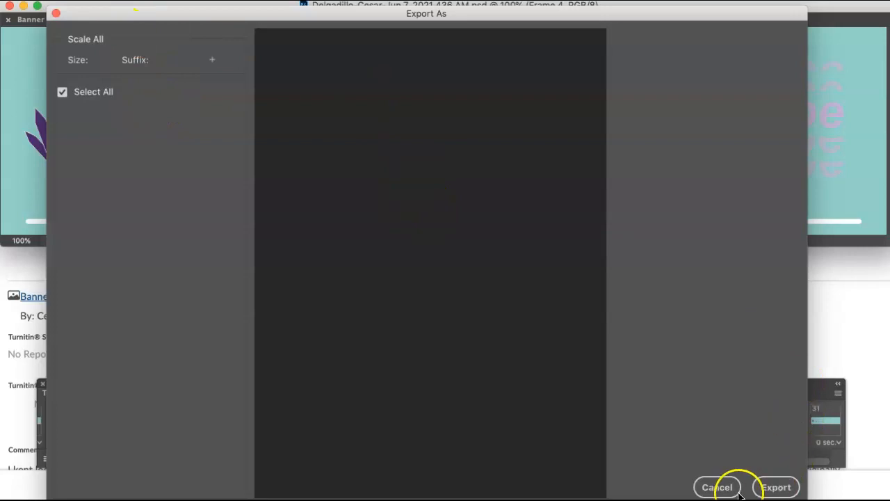
{"action": "mouse_move", "coordinate": [717, 487]}
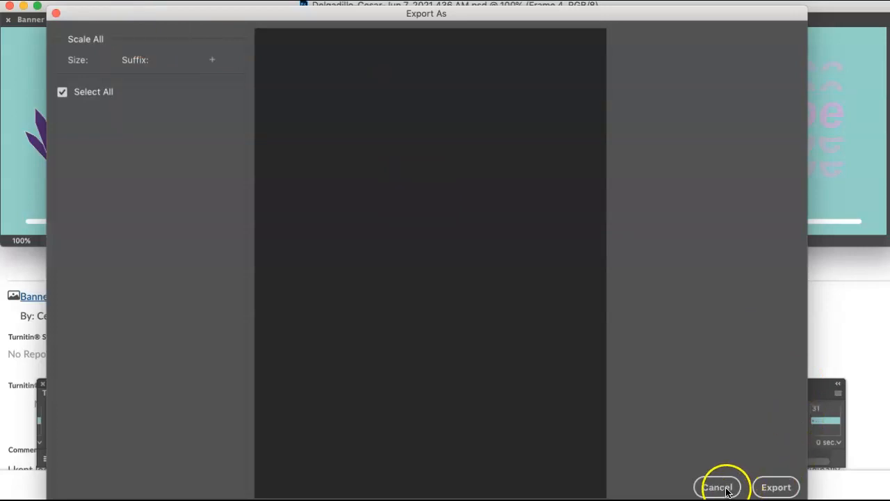
{"action": "mouse_move", "coordinate": [267, 97]}
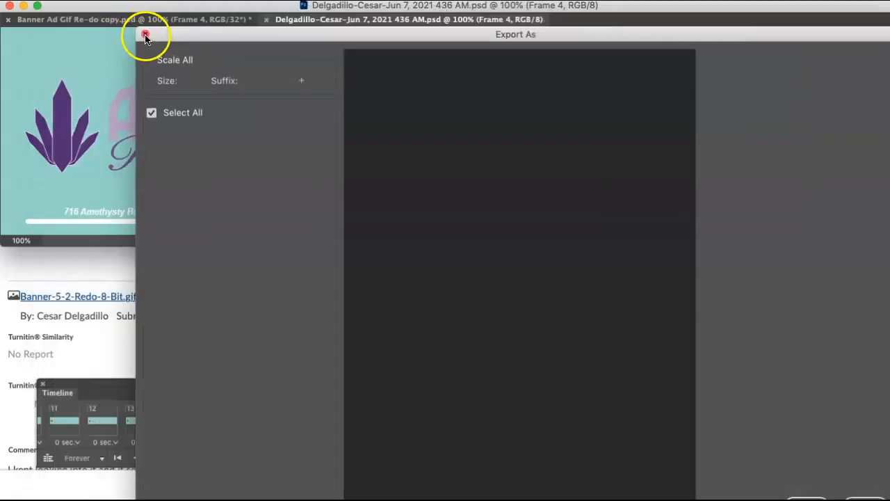
Start Save As for the banner and choose saving on the computer instead of cloud documents.
{"action": "left_click", "coordinate": [144, 38]}
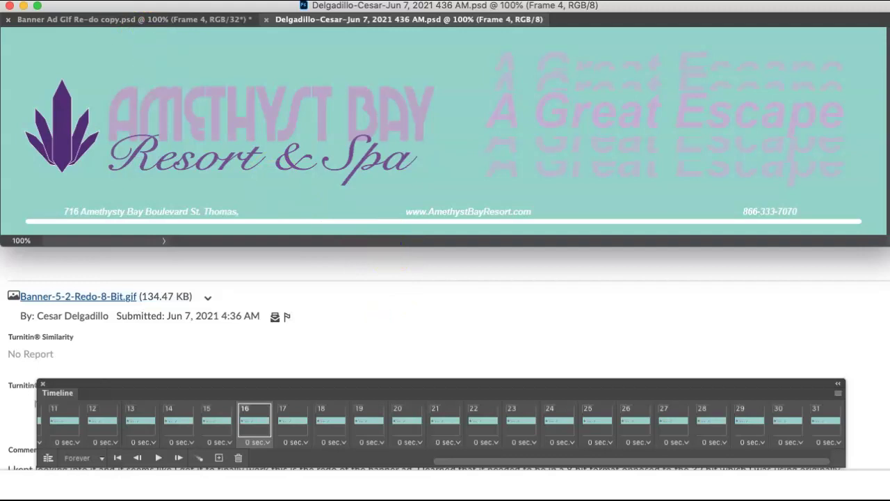
{"action": "left_click", "coordinate": [28, 7]}
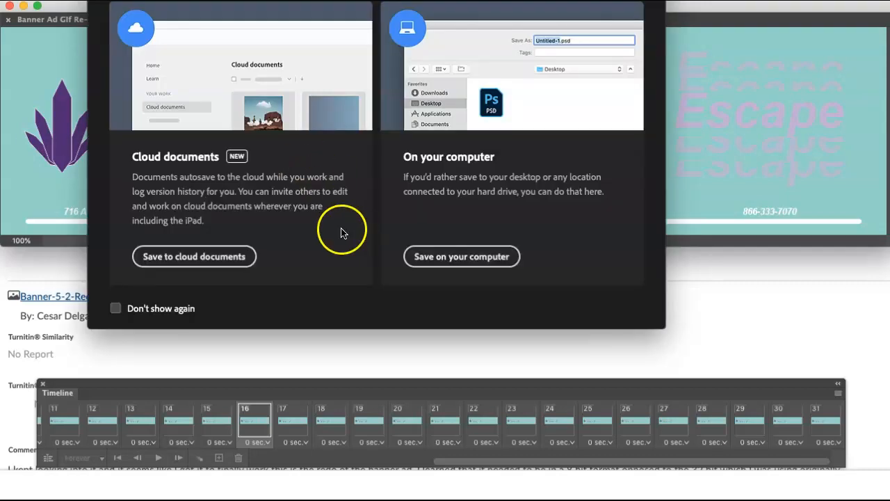
{"action": "mouse_move", "coordinate": [440, 257]}
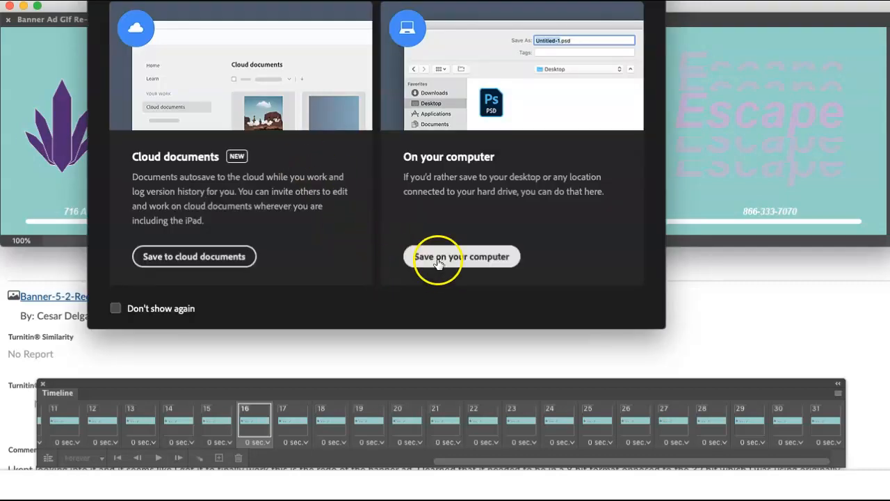
{"action": "left_click", "coordinate": [462, 256]}
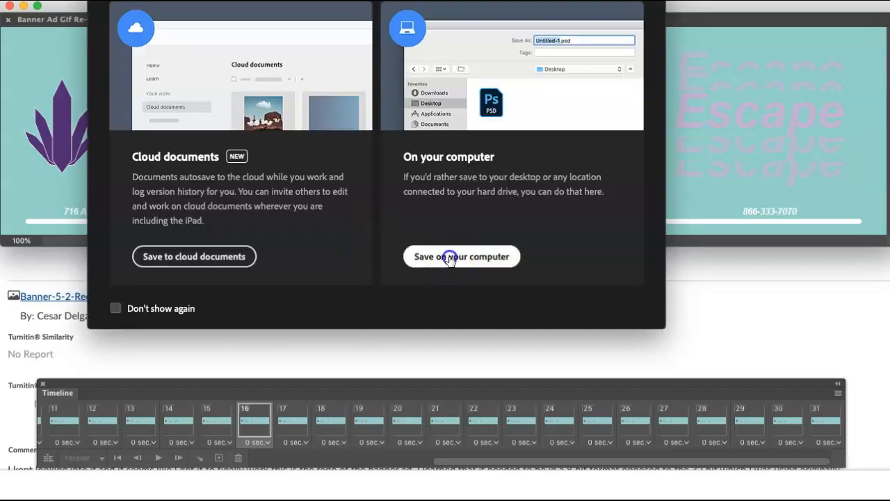
{"action": "left_click", "coordinate": [461, 256]}
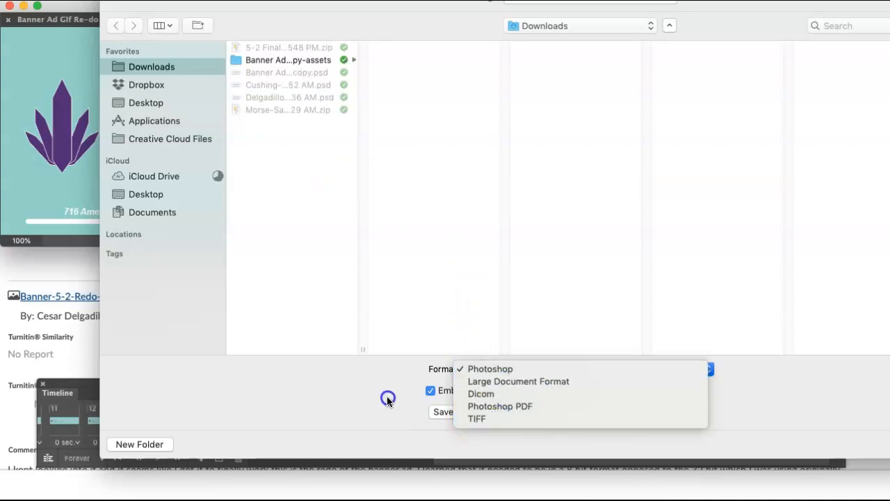
Save the banner to Downloads in Photoshop format with Embed Color Profile unchecked.
{"action": "left_click", "coordinate": [490, 368]}
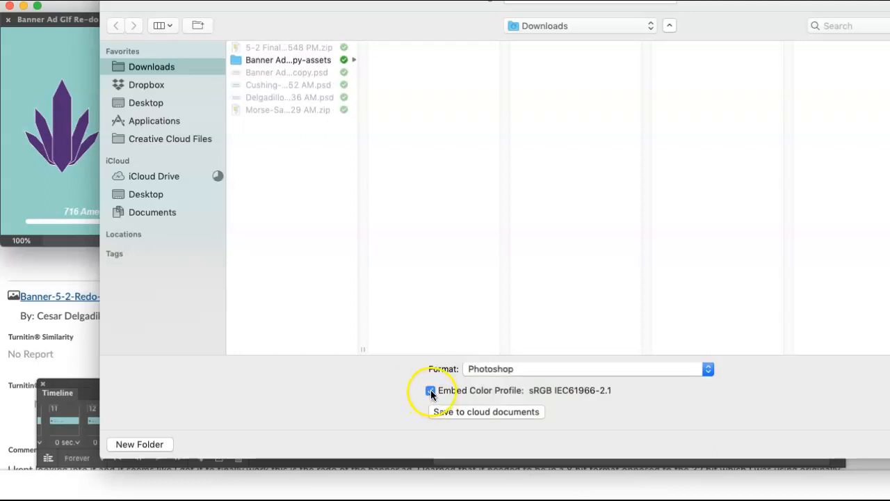
{"action": "left_click", "coordinate": [584, 369]}
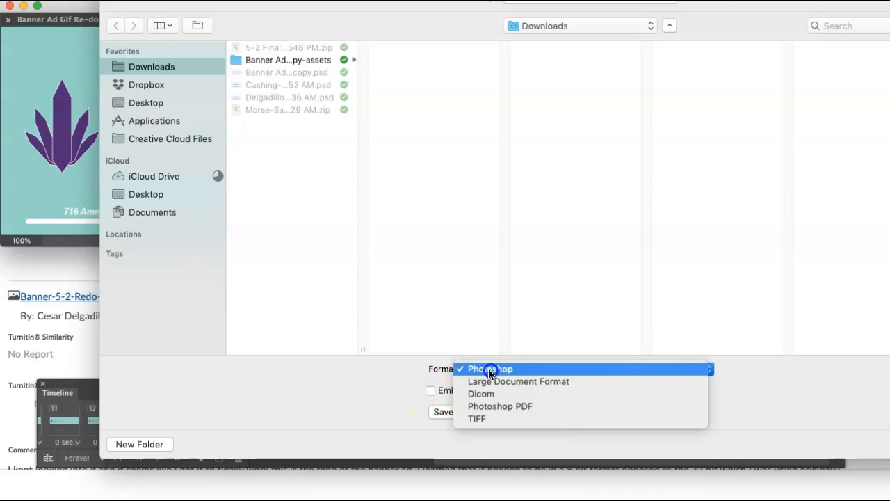
{"action": "left_click", "coordinate": [489, 368]}
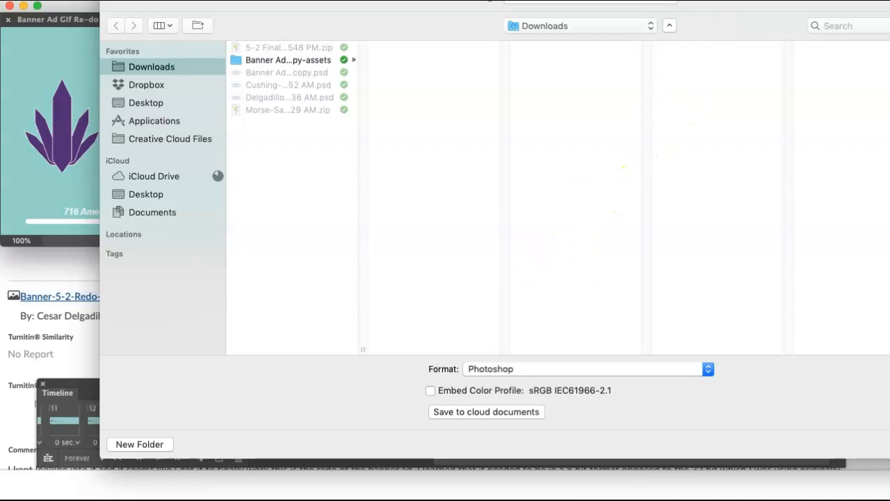
{"action": "left_click", "coordinate": [486, 411]}
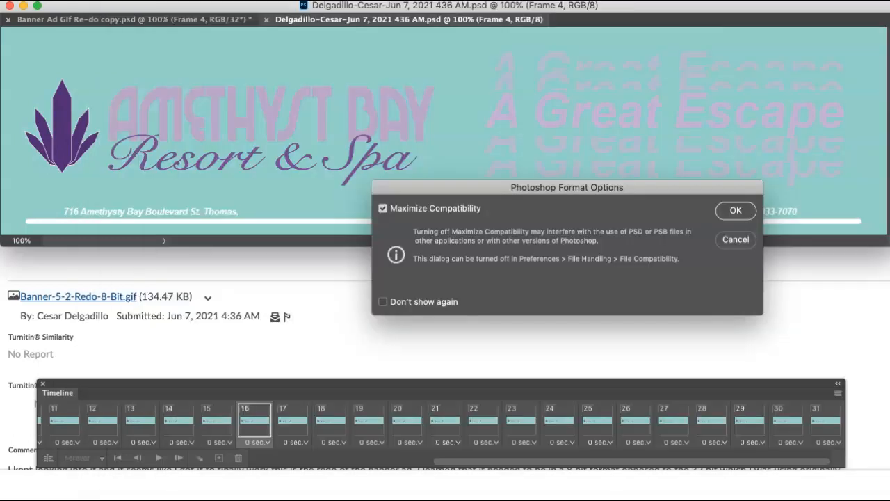
Accept Maximize Compatibility in the format options to finish saving the banner.
{"action": "left_click", "coordinate": [734, 212]}
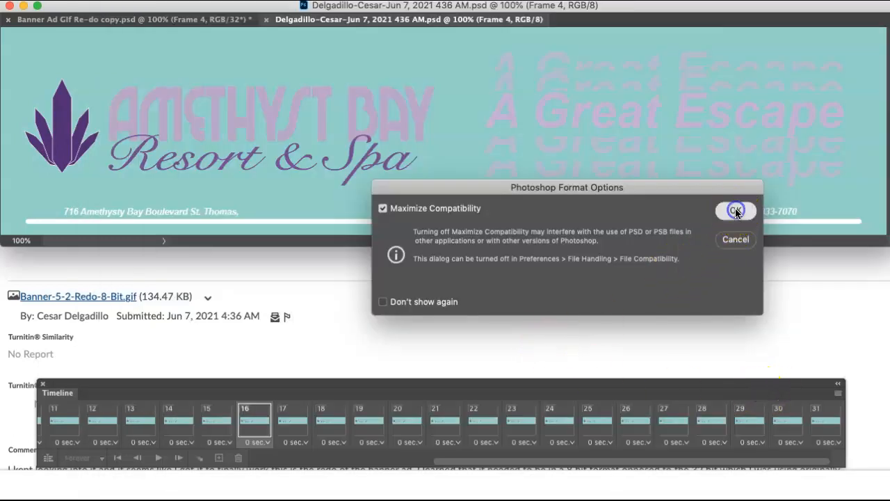
{"action": "left_click", "coordinate": [737, 211]}
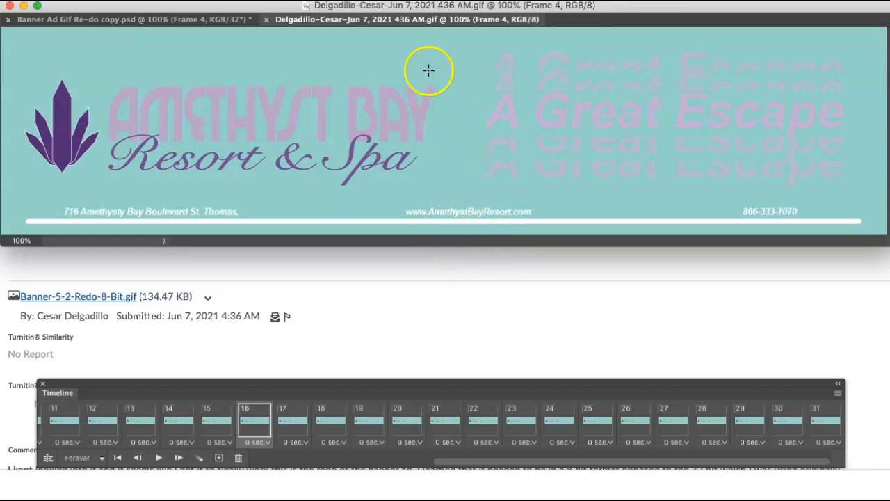
{"action": "mouse_move", "coordinate": [460, 47]}
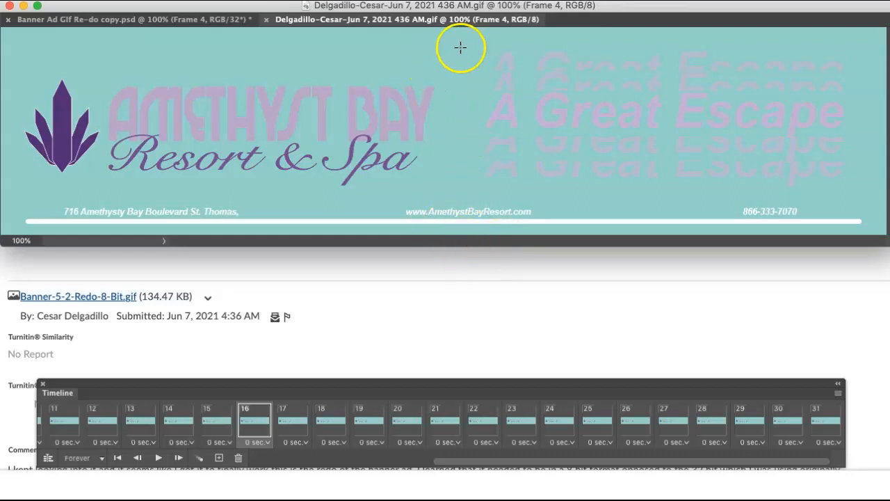